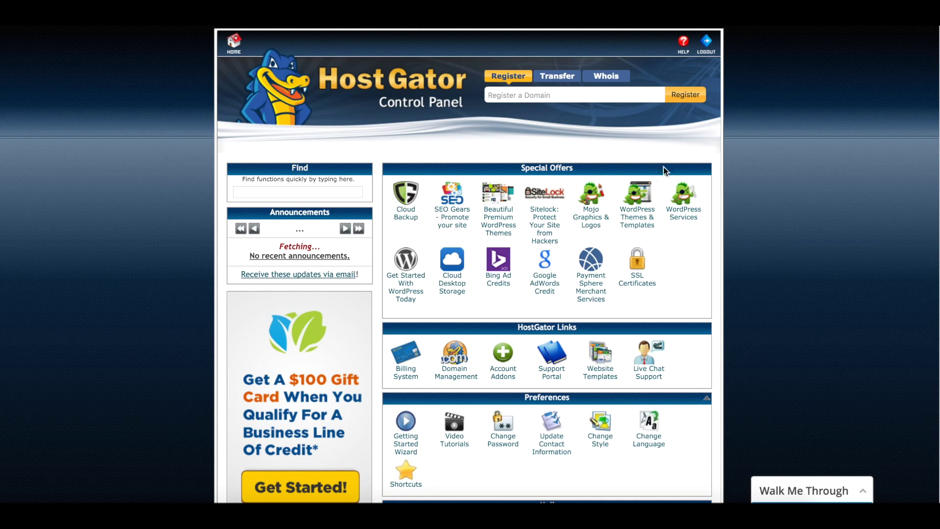
pyautogui.moveTo(744, 186)
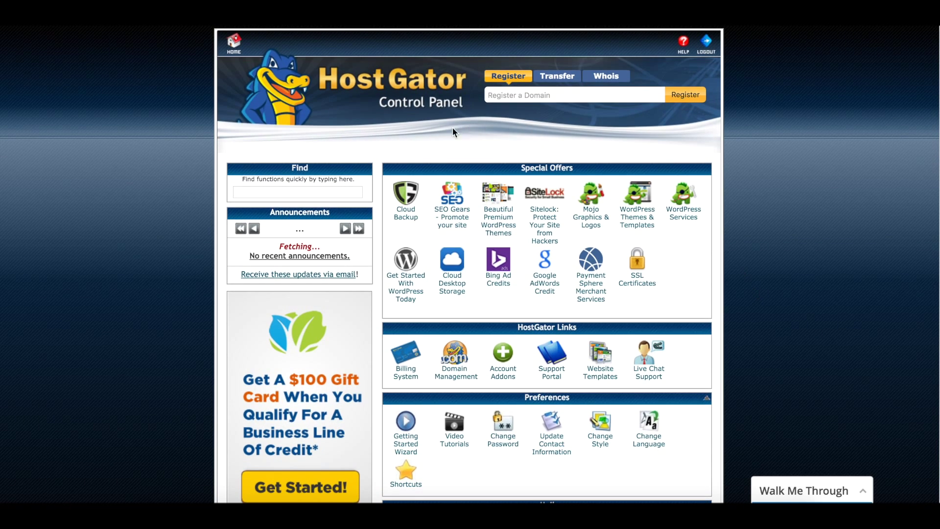
# - Scroll the cPanel home page down to Software and Services, where QuickInstall is listed
pyautogui.scroll(-3)
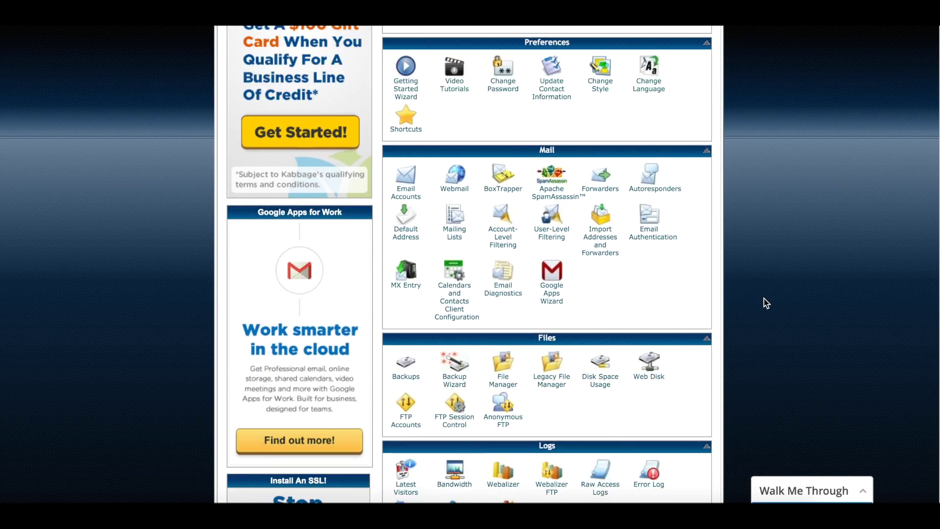
pyautogui.scroll(-3)
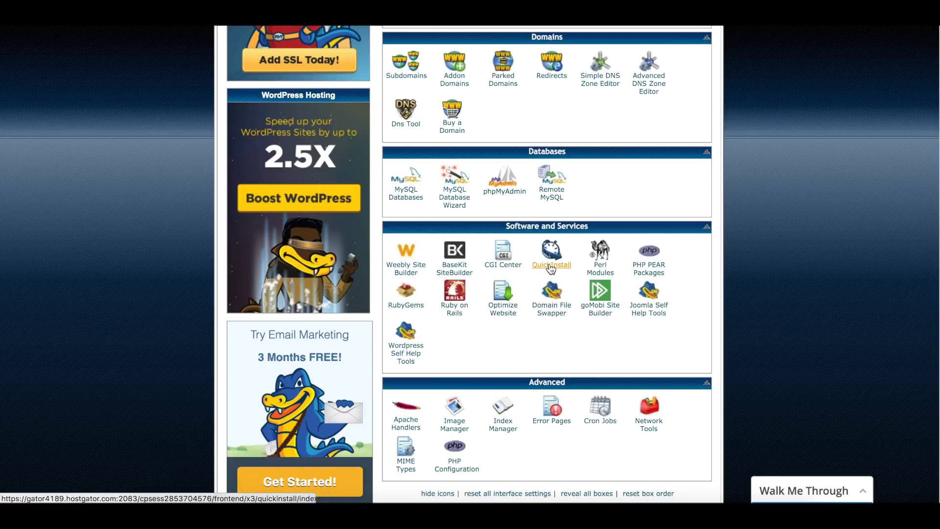
# - Launch QuickInstall, pick WordPress, and scroll to the Free Option section
pyautogui.click(551, 252)
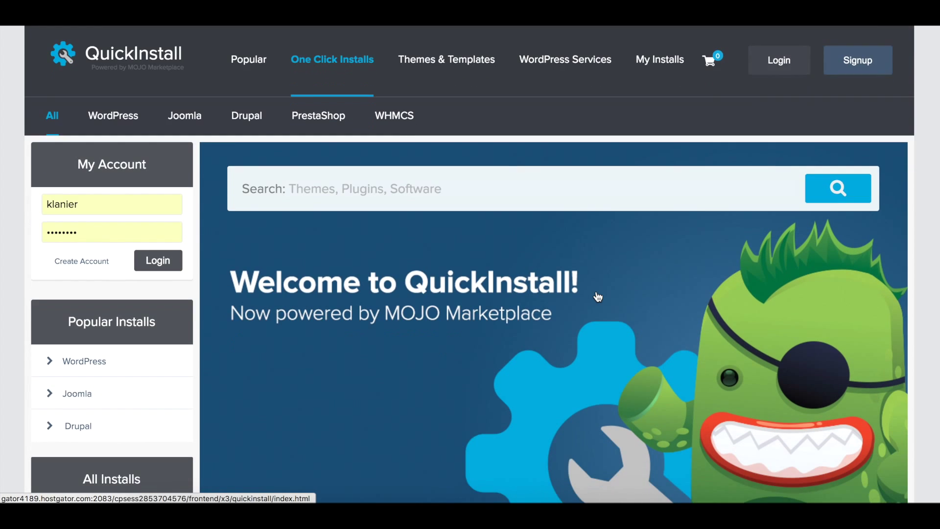
pyautogui.scroll(-3)
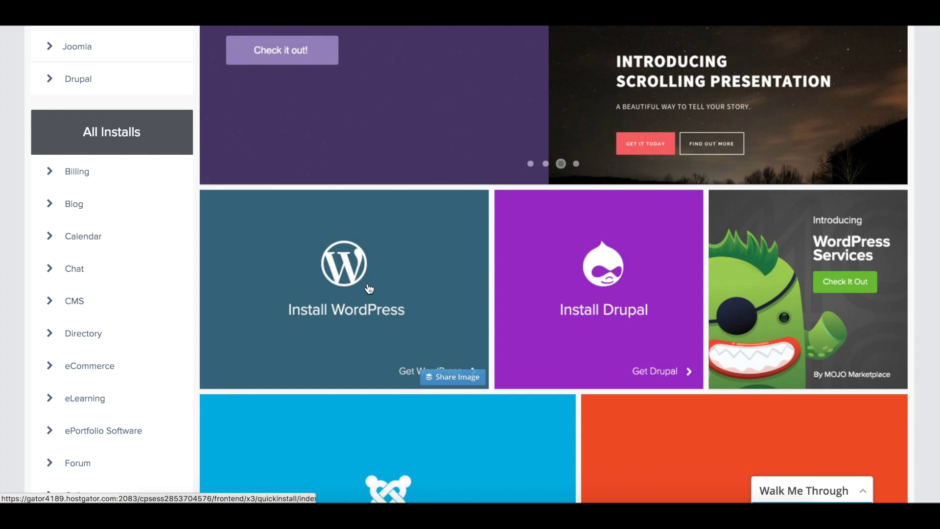
pyautogui.click(345, 290)
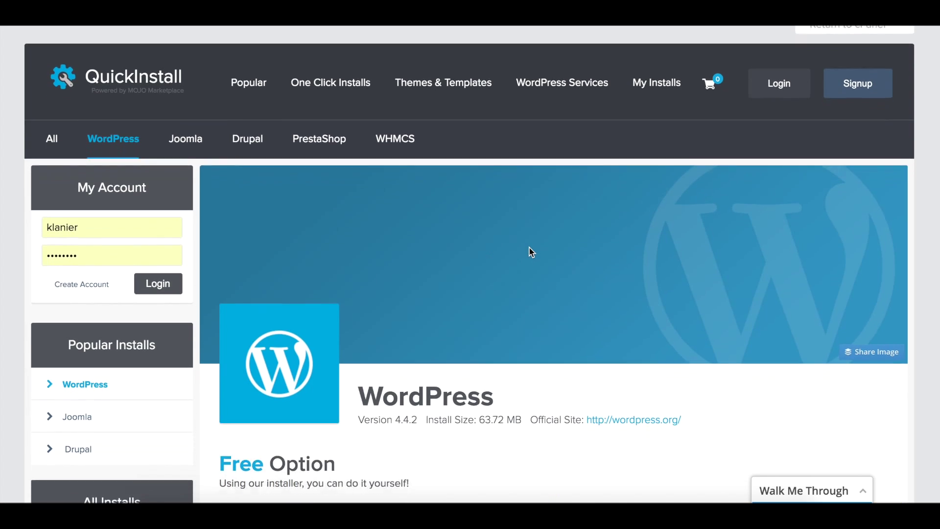
pyautogui.scroll(-3)
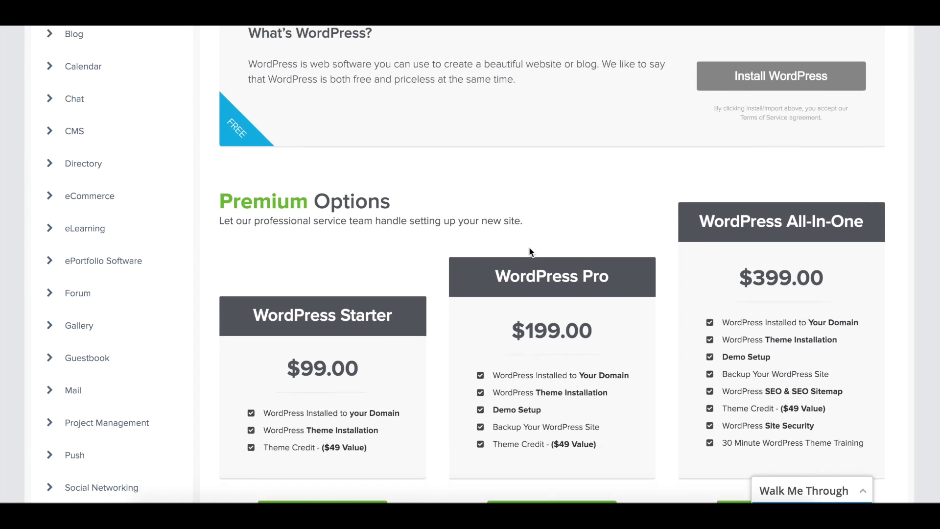
pyautogui.scroll(-3)
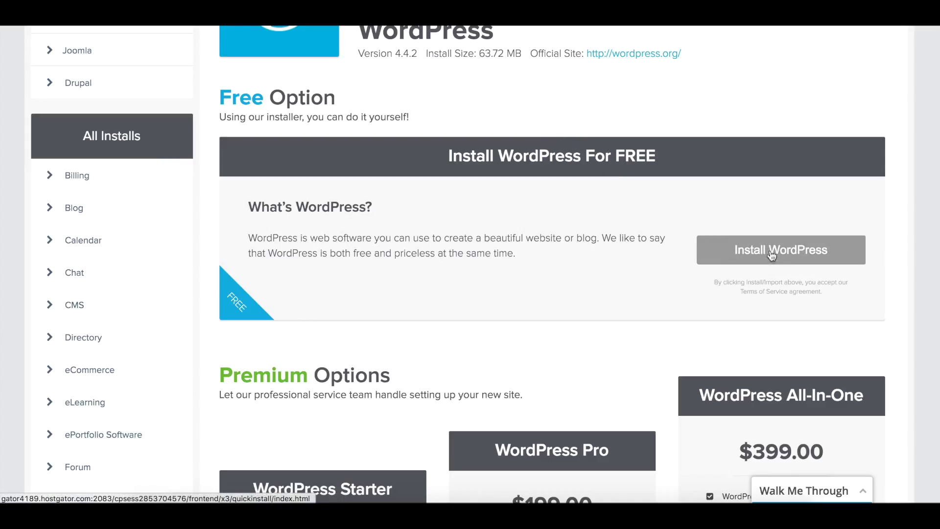
# - Start the free WordPress installer and choose the sample subdomain as the install domain
pyautogui.click(780, 250)
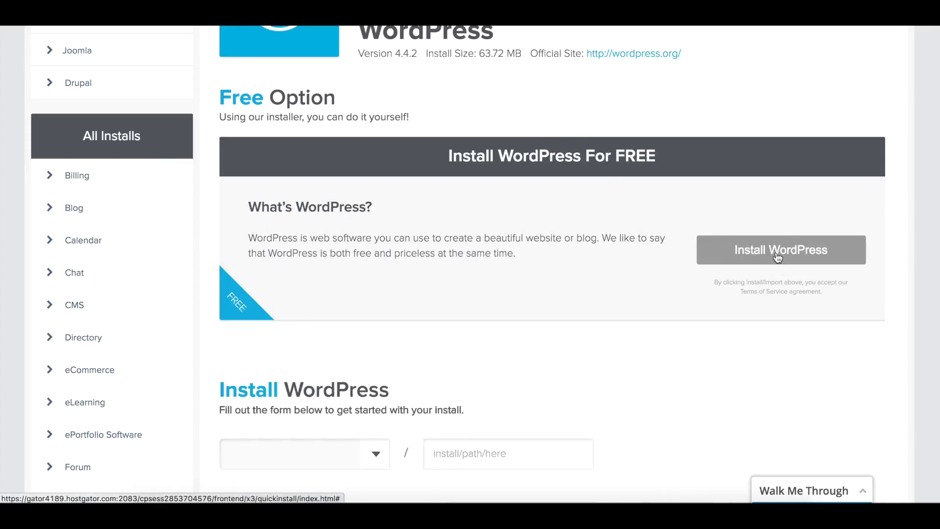
pyautogui.scroll(-3)
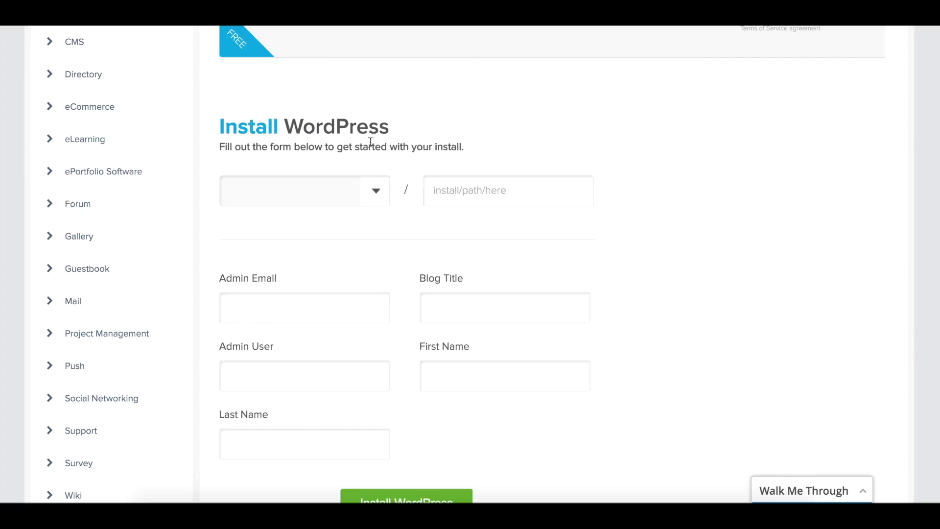
pyautogui.click(304, 190)
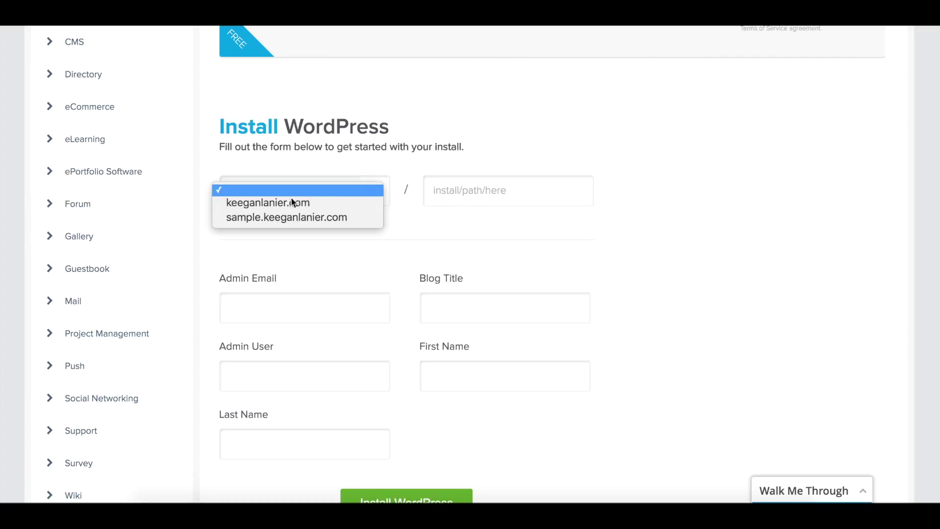
pyautogui.moveTo(294, 217)
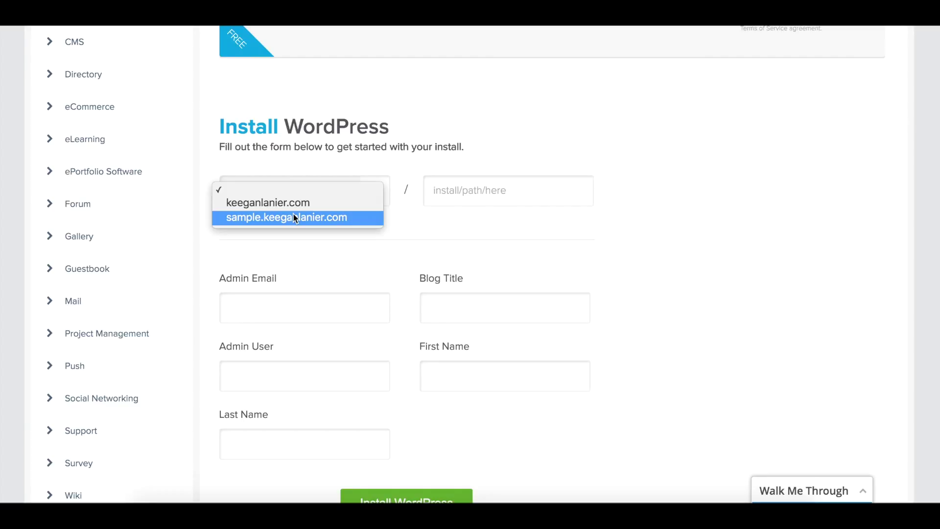
pyautogui.moveTo(267, 222)
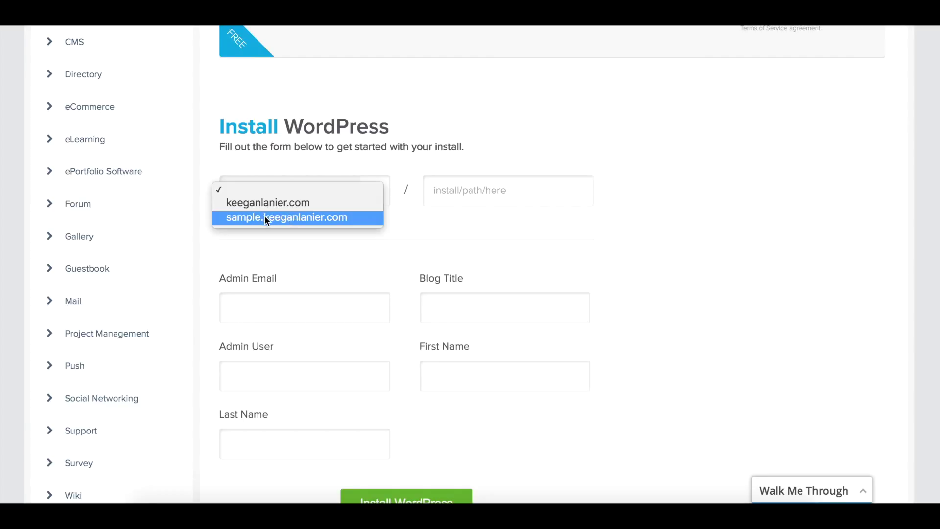
pyautogui.click(286, 217)
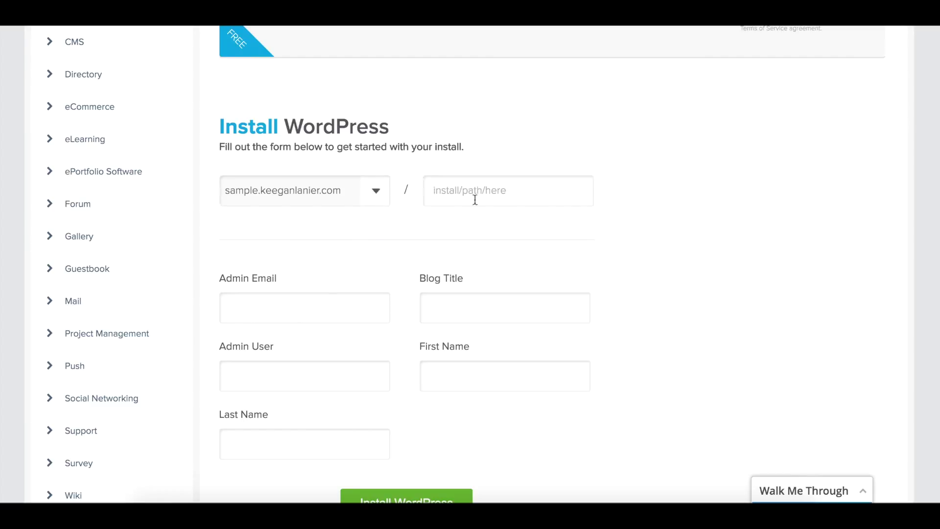
# - Select the install path field, then begin entering the admin email address
pyautogui.click(305, 307)
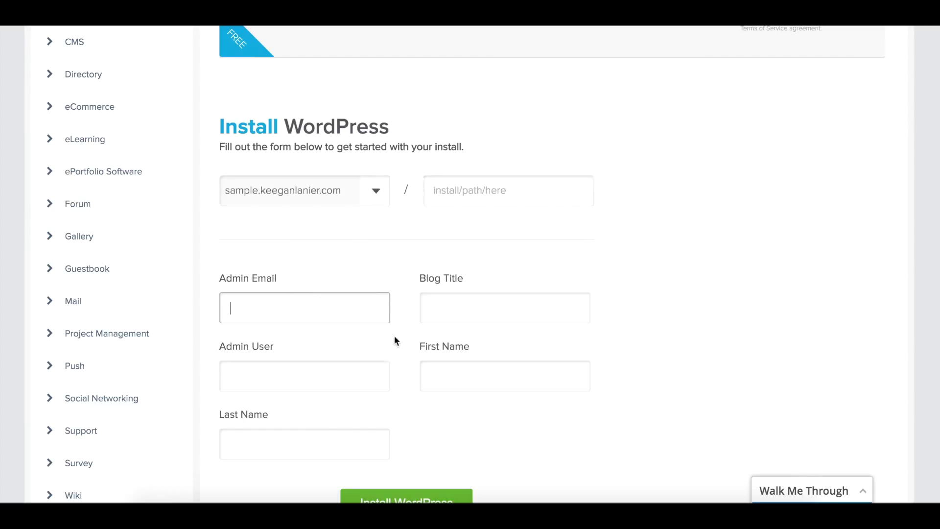
pyautogui.click(406, 501)
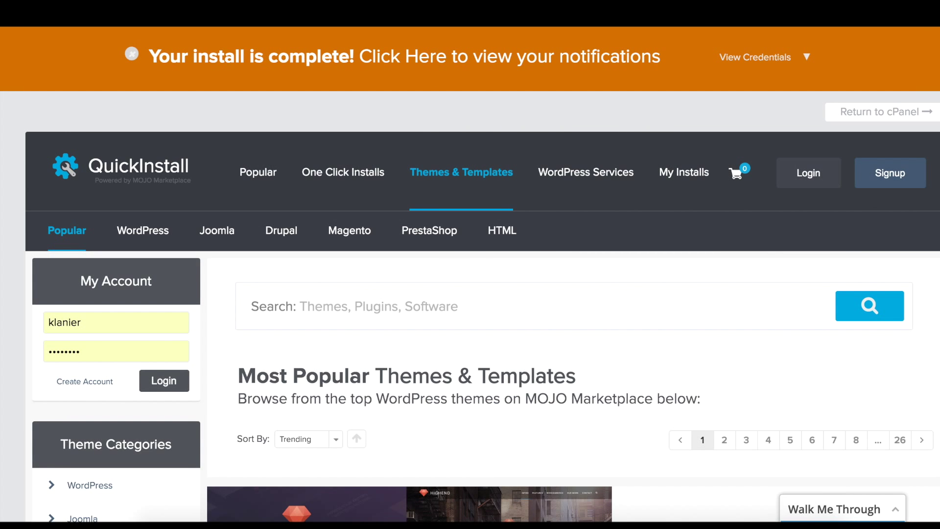
pyautogui.moveTo(680, 77)
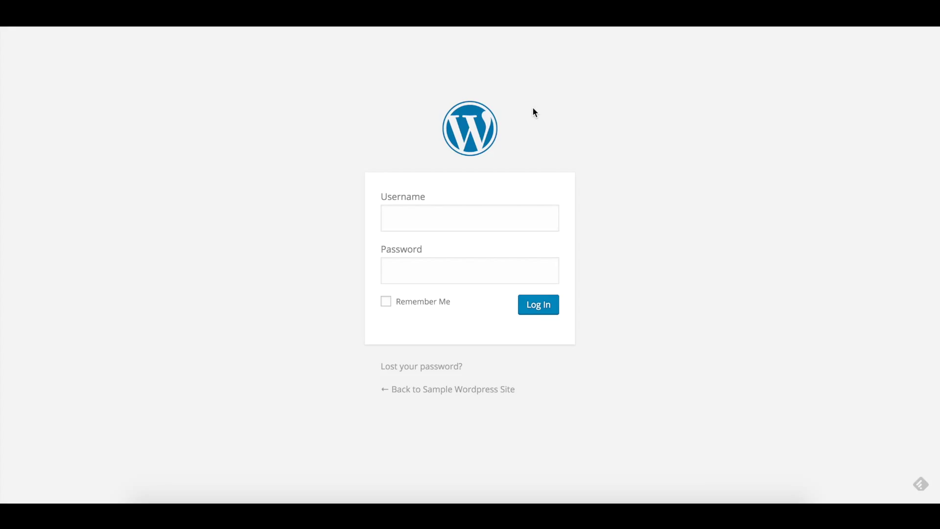
pyautogui.moveTo(132, 38)
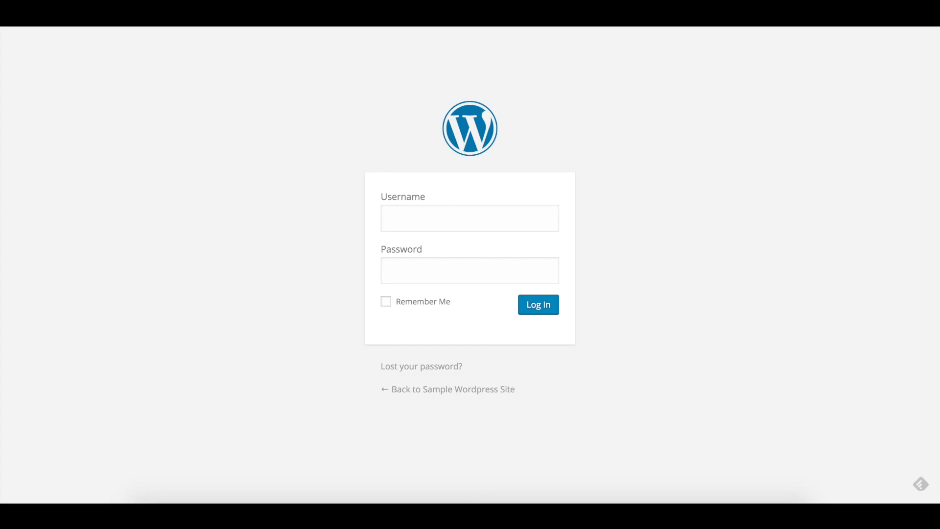
pyautogui.moveTo(430, 246)
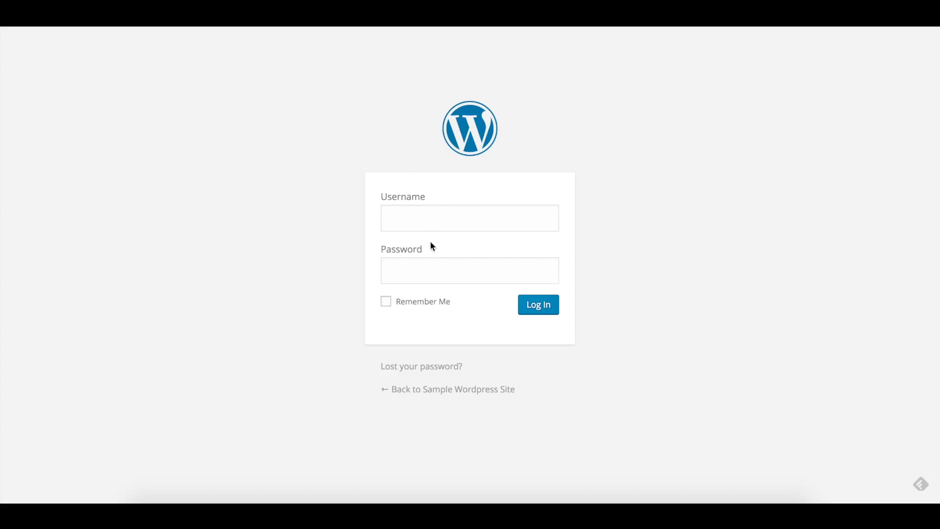
pyautogui.moveTo(503, 401)
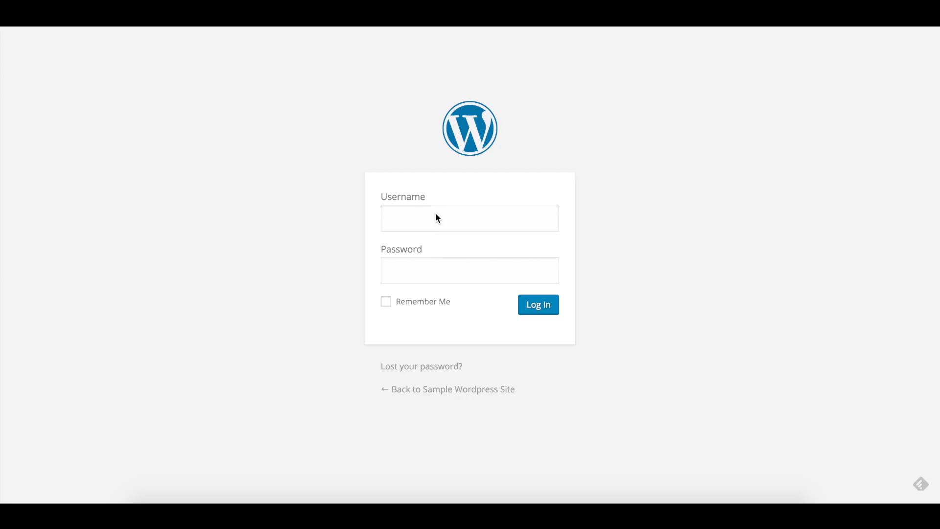
# - Finish entering the username 'admin' and log in to the new site's WordPress dashboard
pyautogui.write('admi')
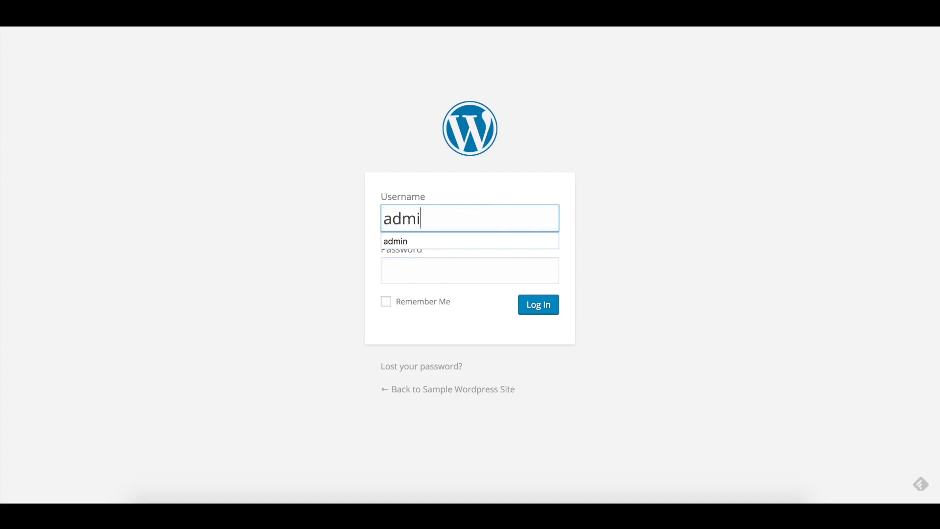
pyautogui.click(537, 305)
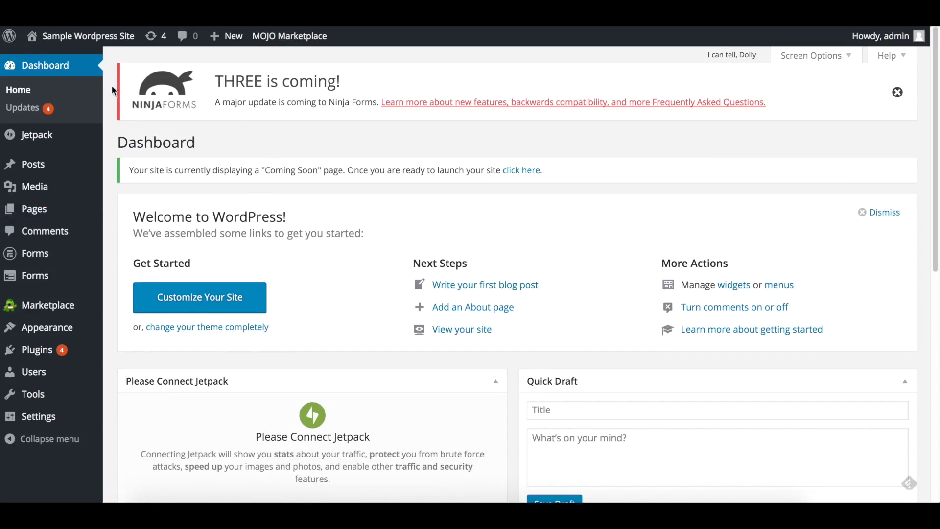
pyautogui.moveTo(219, 331)
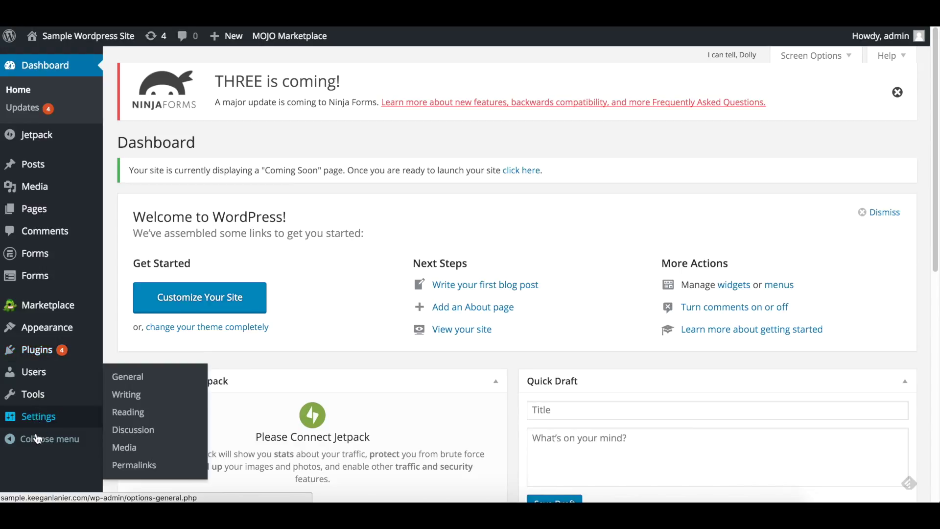
pyautogui.moveTo(378, 212)
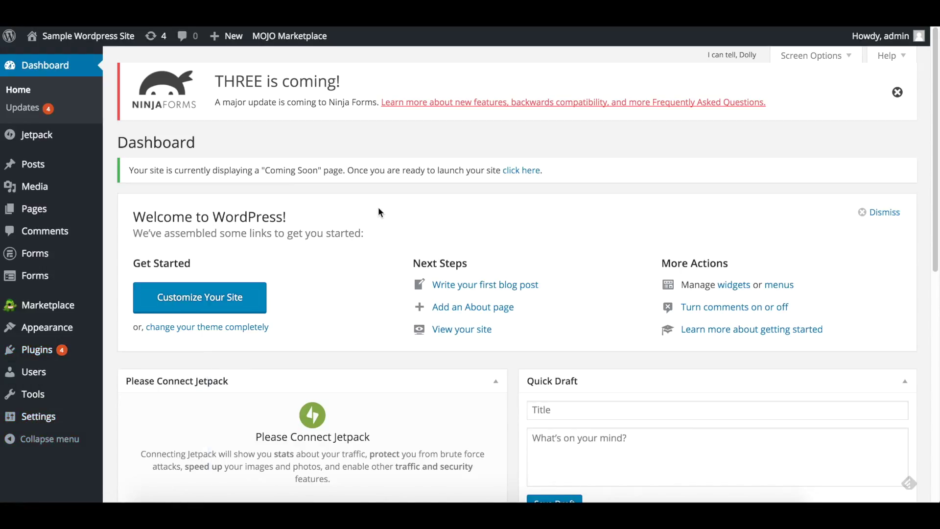
pyautogui.moveTo(219, 190)
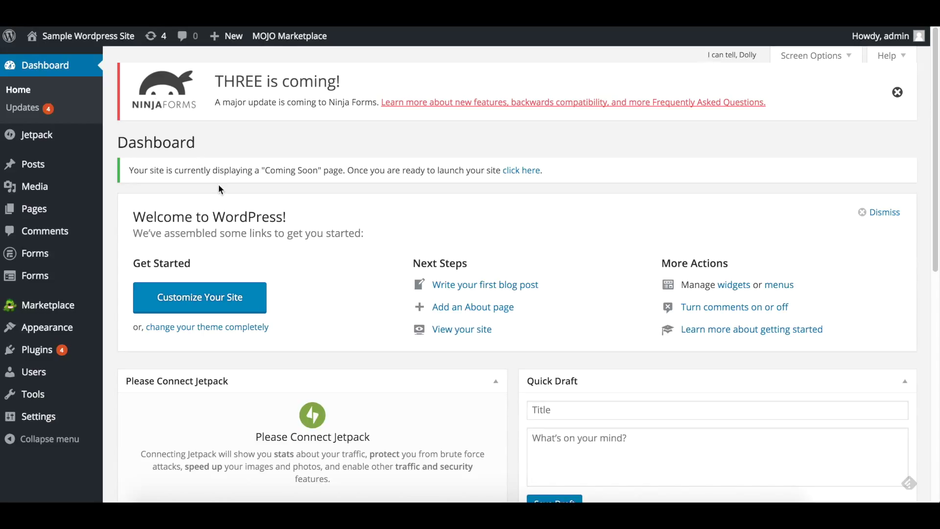